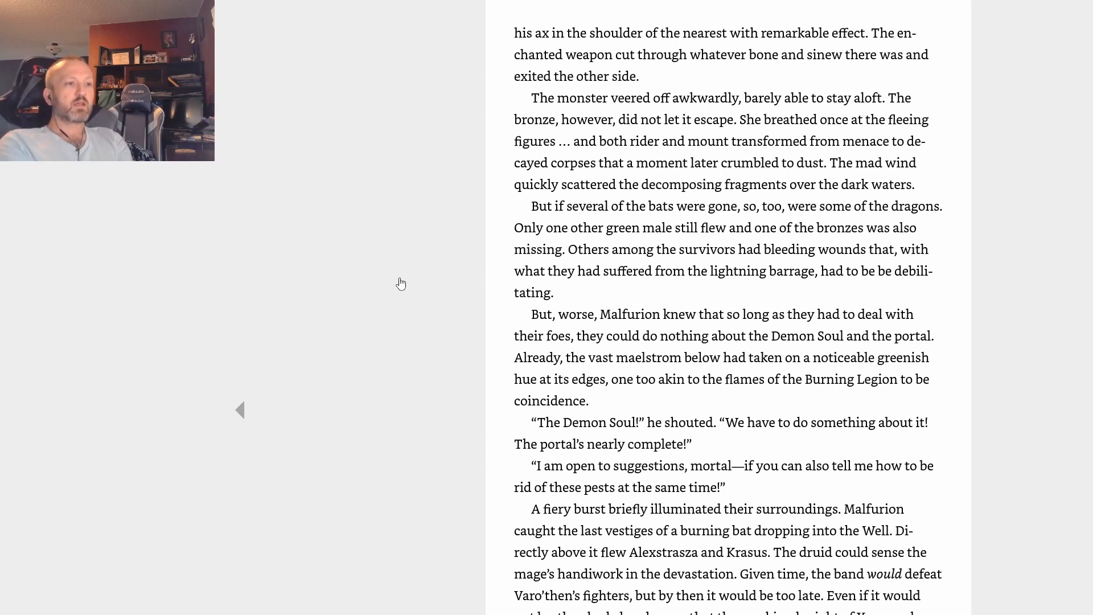
Advance the reader to the passage where Dath'Remar leads Tyrande up to an iron door.
click(240, 409)
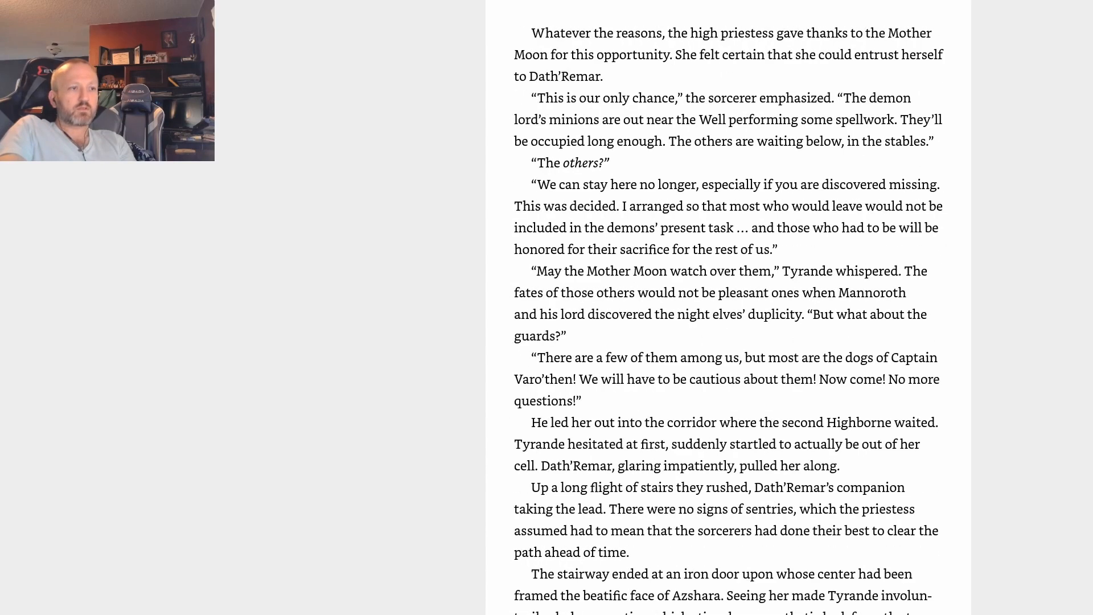
Turn several pages forward to the one beginning 'The night elf cursed himself for a fool.'.
scroll(down, 3)
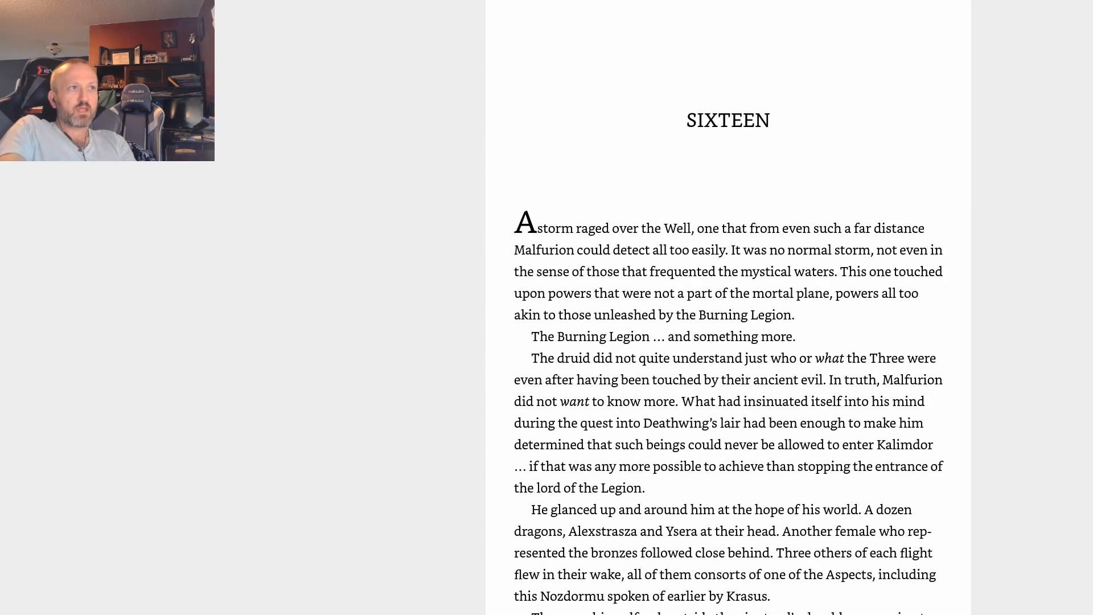
scroll(down, 3)
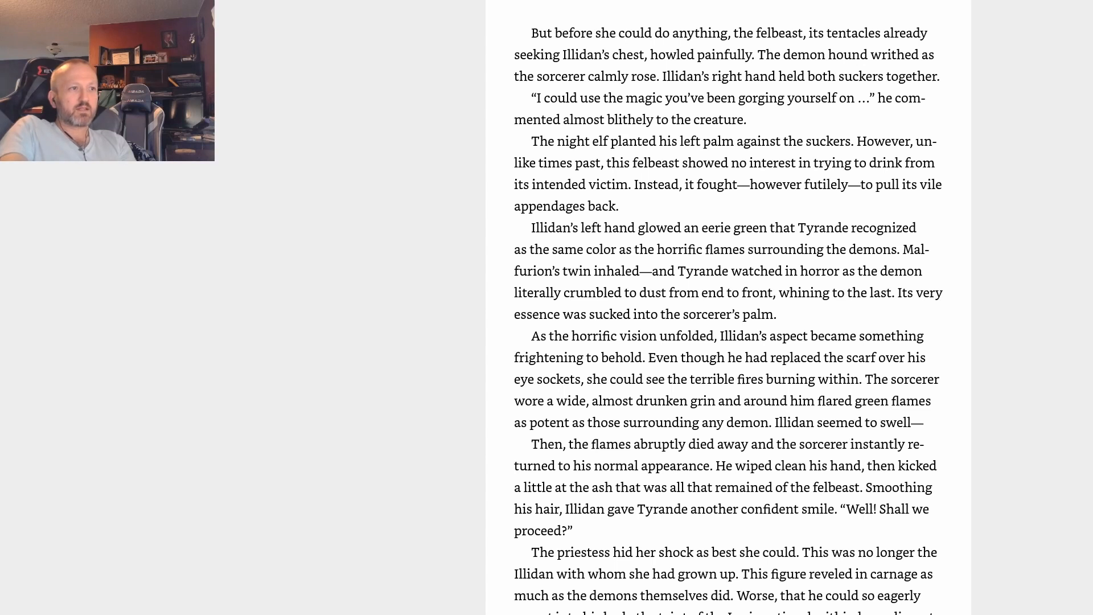
scroll(down, 3)
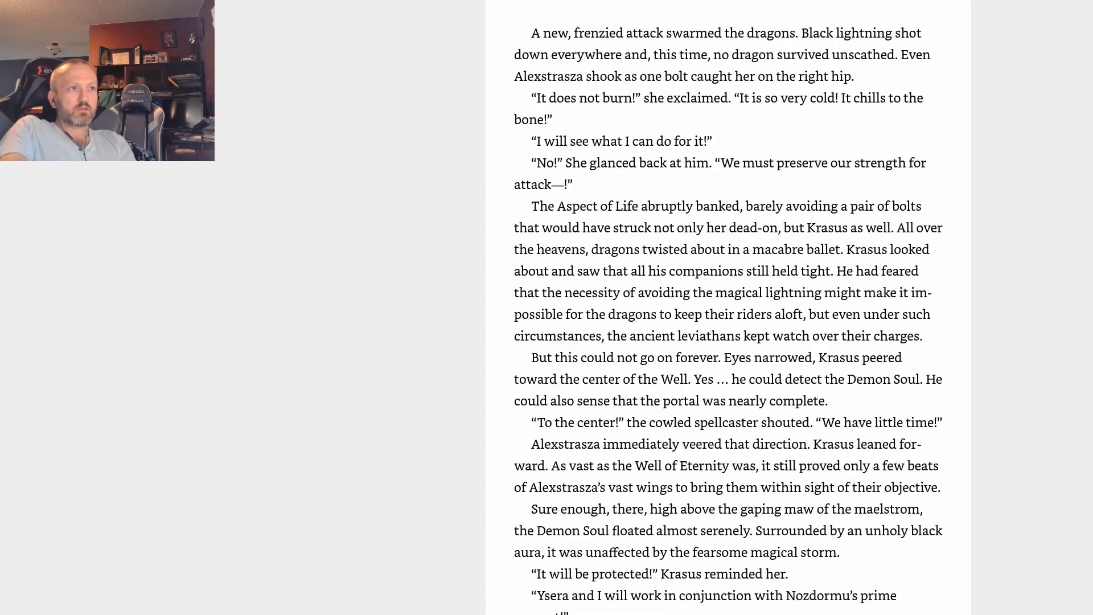
scroll(down, 3)
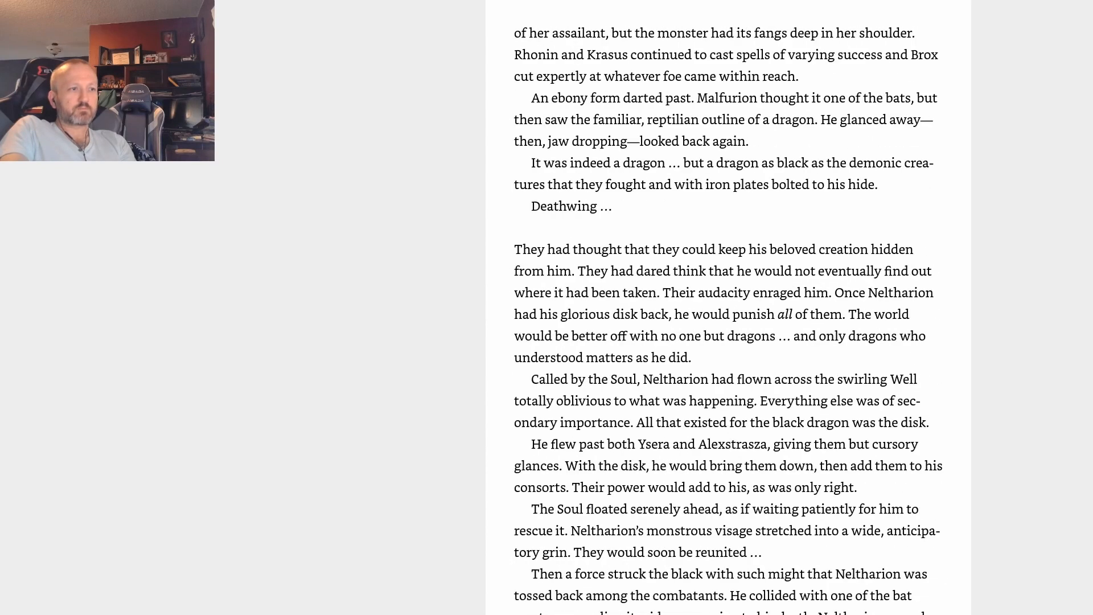
scroll(down, 3)
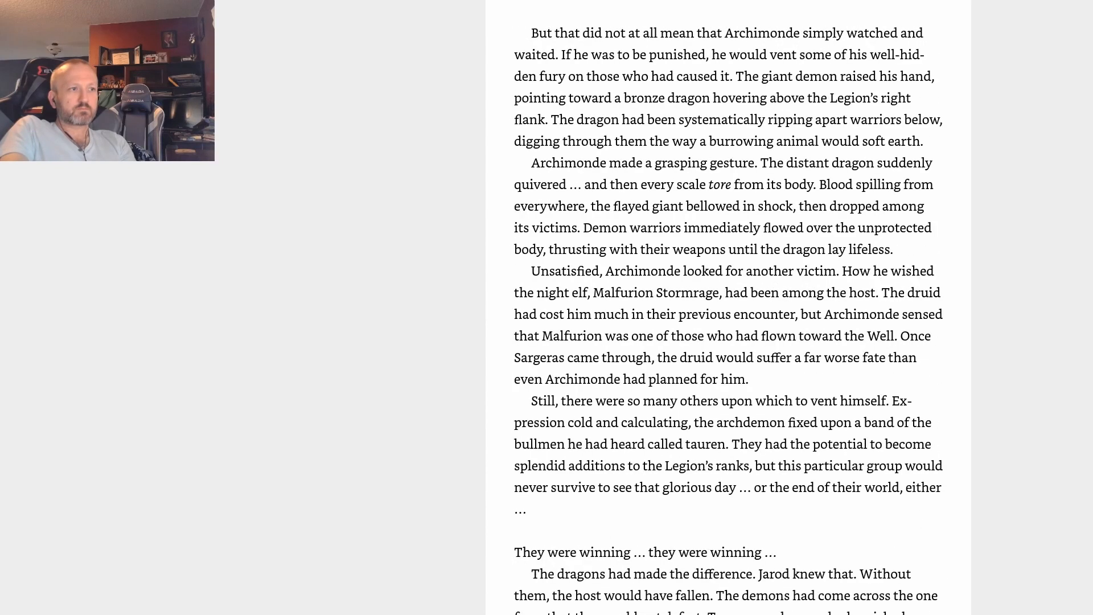
scroll(down, 3)
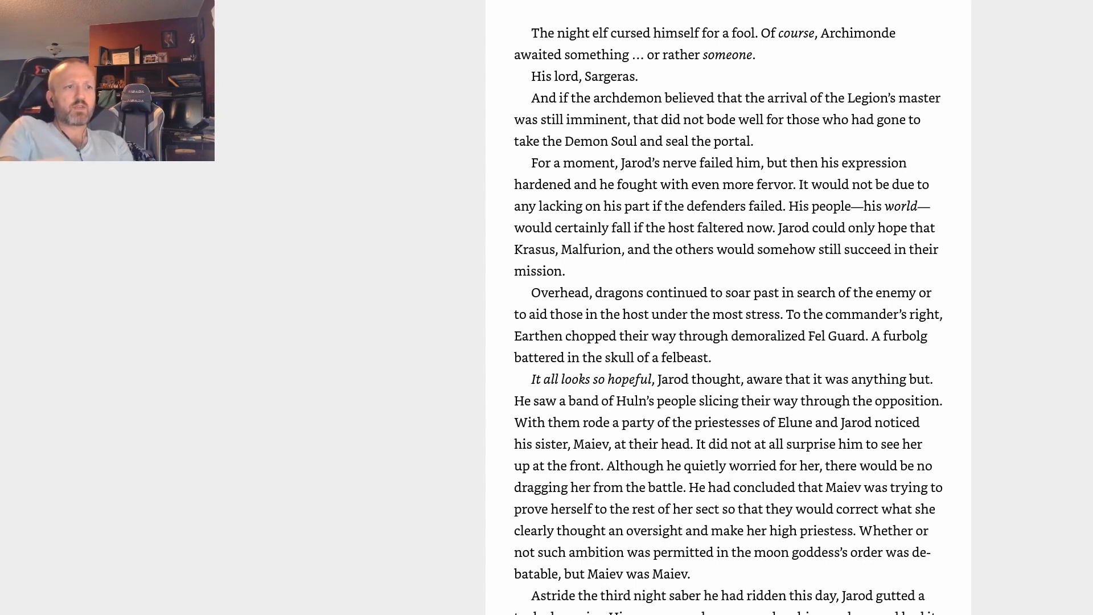
scroll(down, 3)
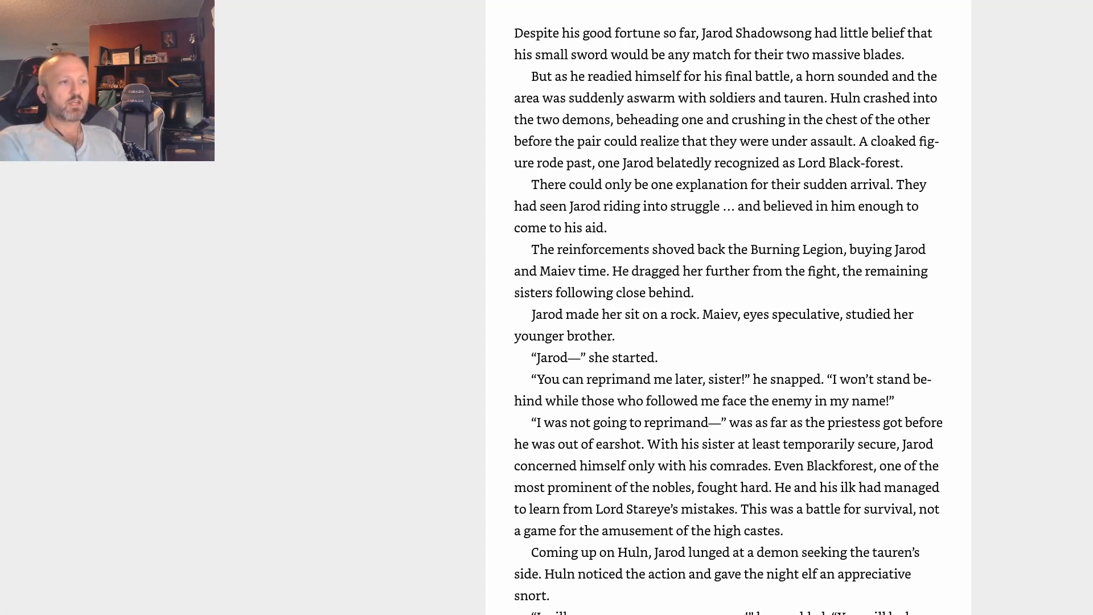
Turn to the page where Jarod confronts Archimonde, ending 'The archdemon laughed.'.
scroll(down, 3)
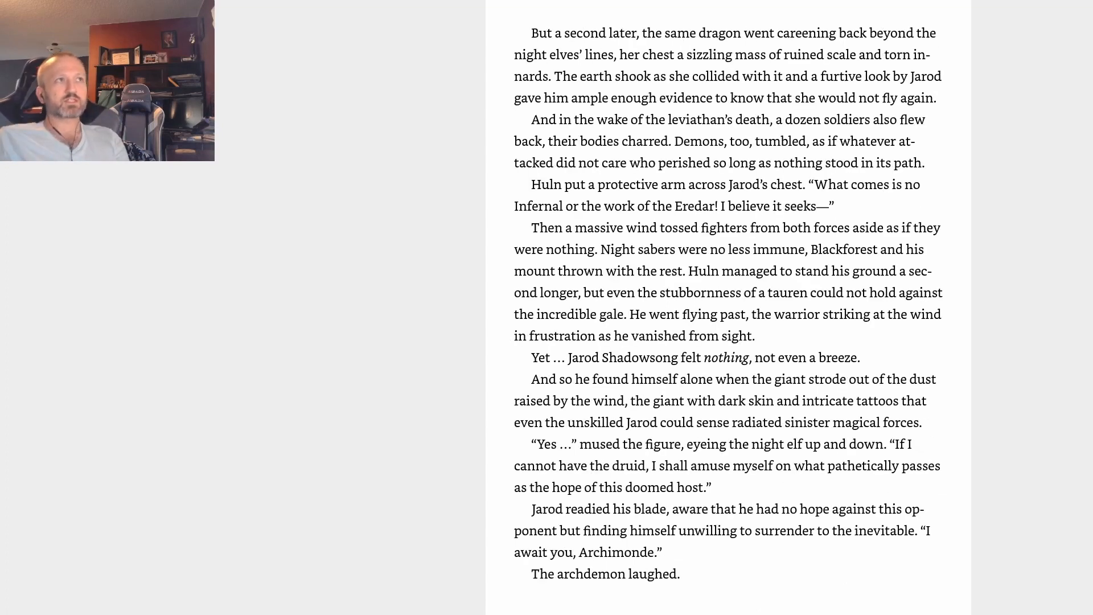